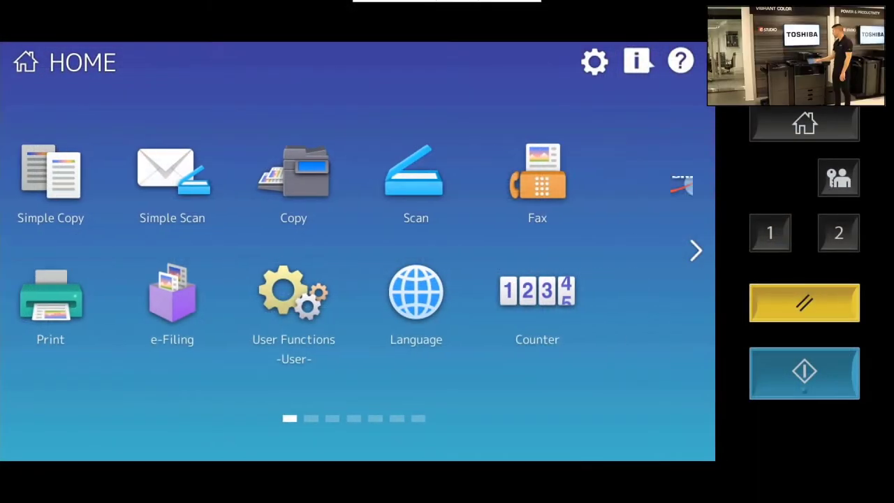
Browse the app pages and enter Copy mode from the home screen
left_click(696, 252)
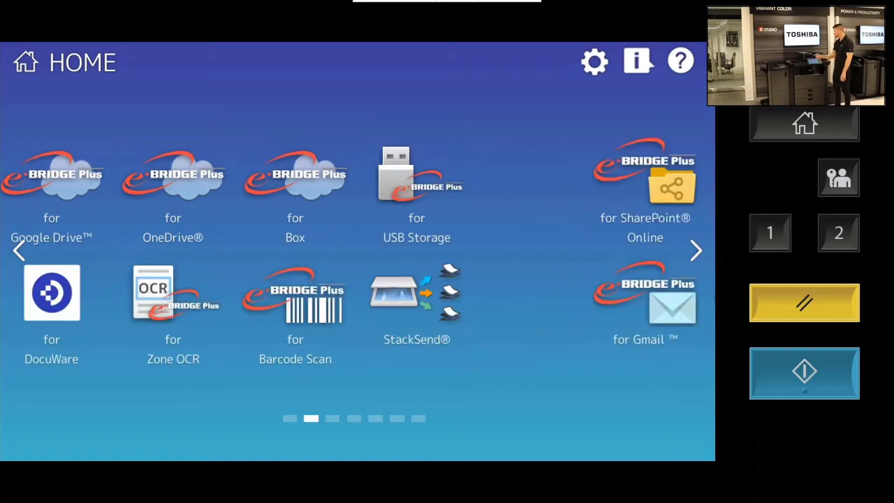
left_click(696, 250)
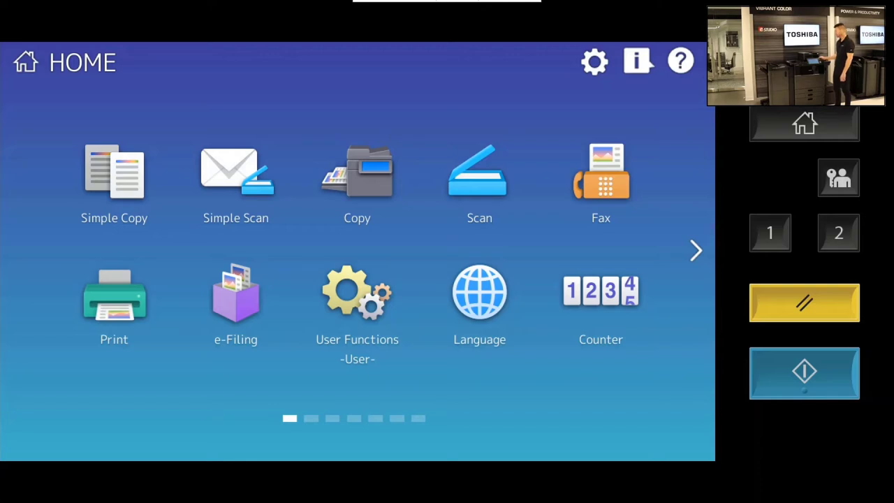
left_click(357, 183)
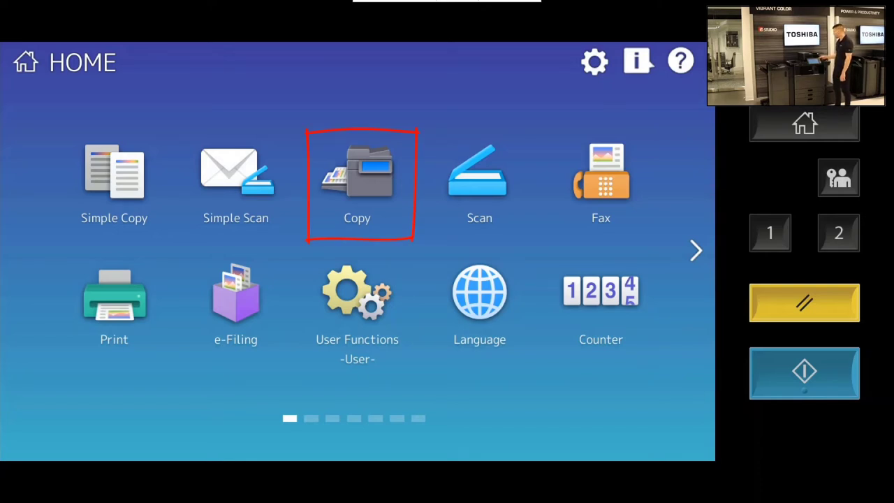
left_click(357, 175)
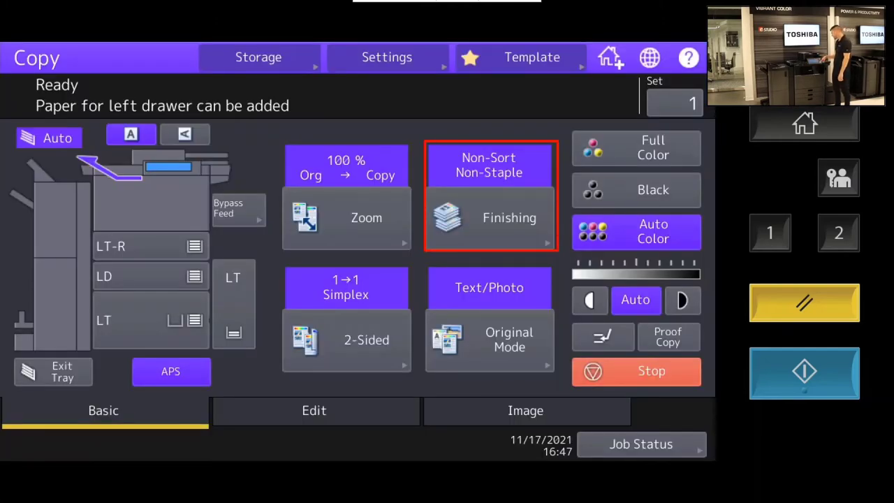
Choose Staple Upper Left in the Finishing options
left_click(509, 217)
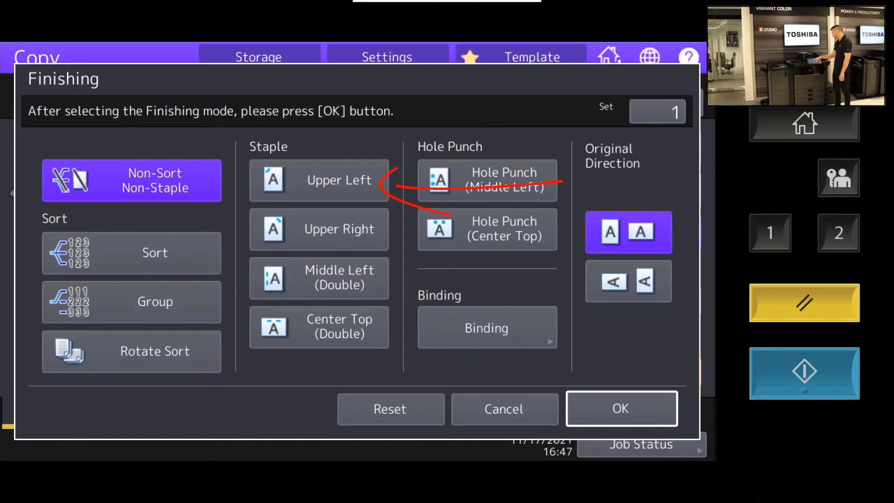
left_click(318, 179)
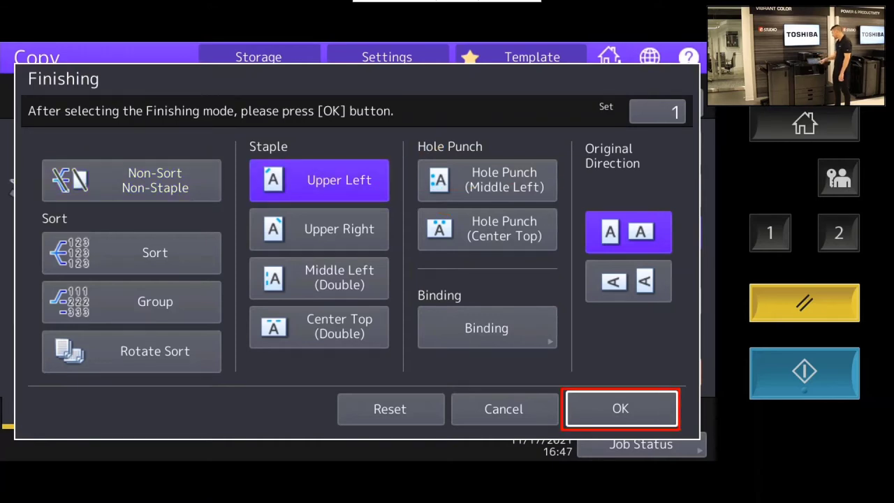
Confirm upper-left stapling, then set 2-Sided copying to 2→2 Duplex and confirm
left_click(621, 408)
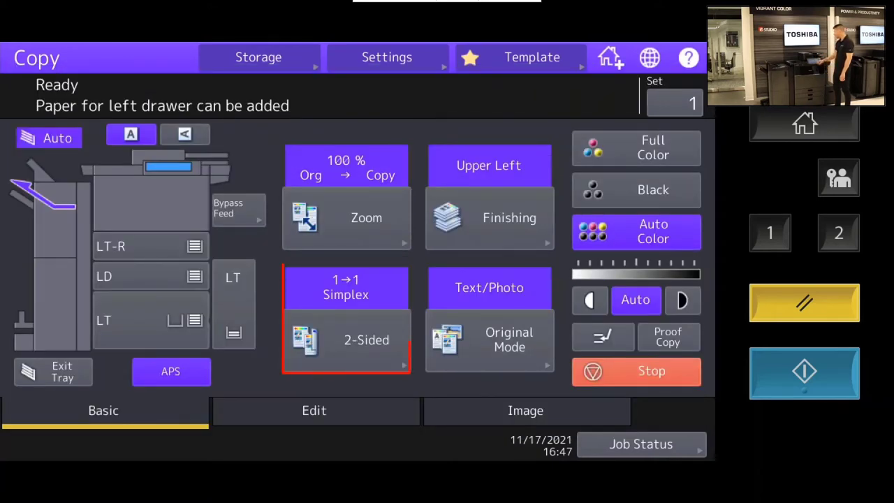
left_click(346, 341)
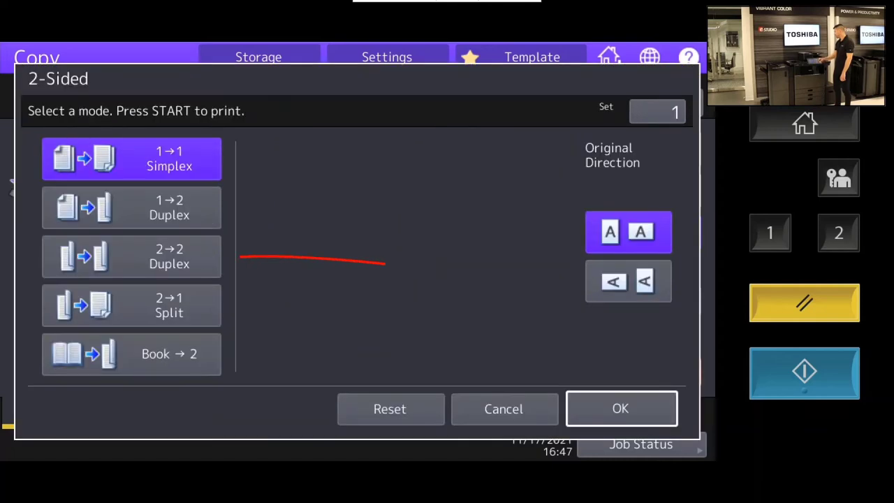
left_click(131, 257)
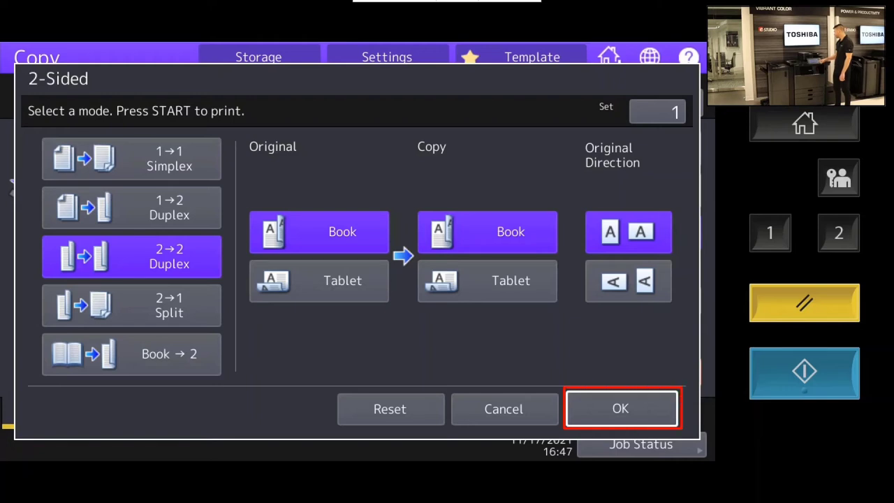
left_click(620, 408)
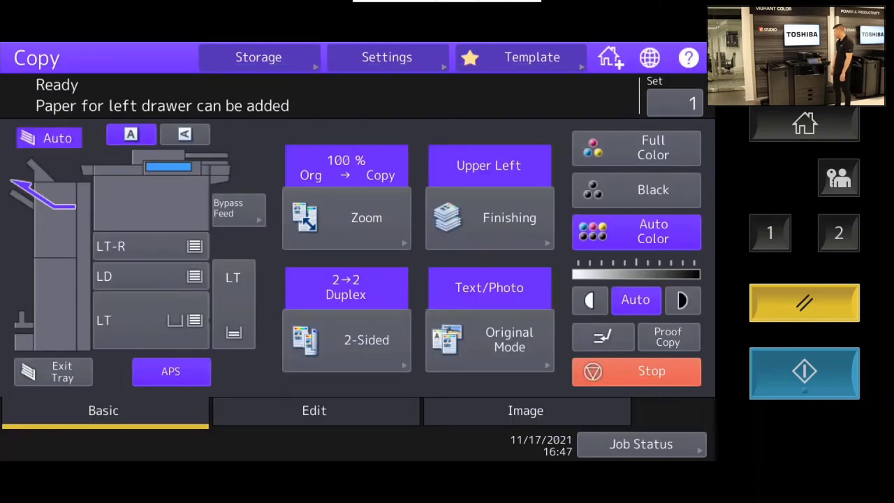